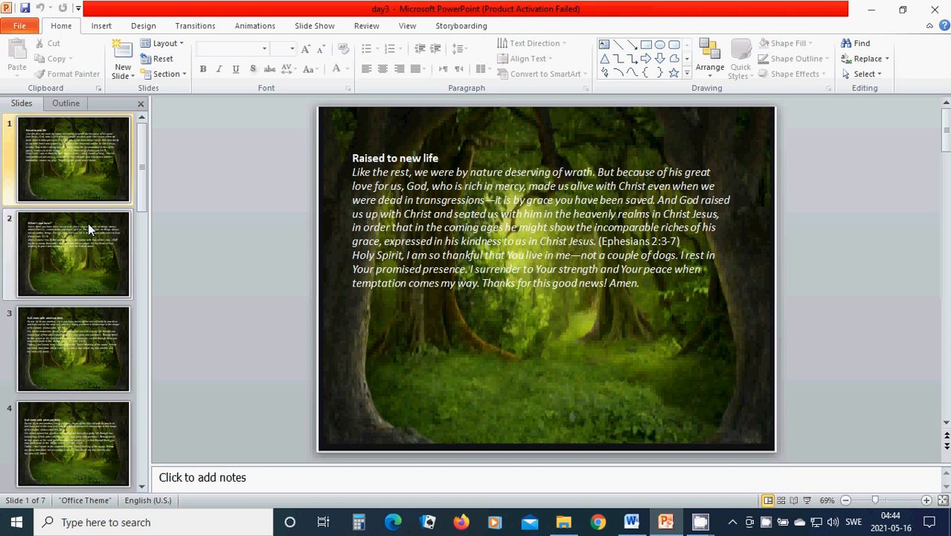
# Move through slide 2, 'Where's your focus?', to slide 3, 'It all starts with what you think'
pyautogui.click(73, 253)
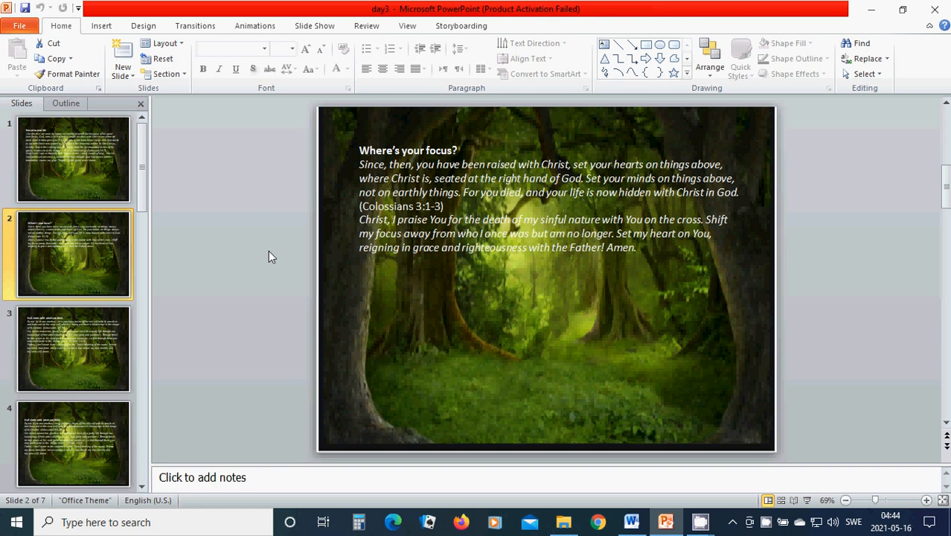
pyautogui.click(72, 350)
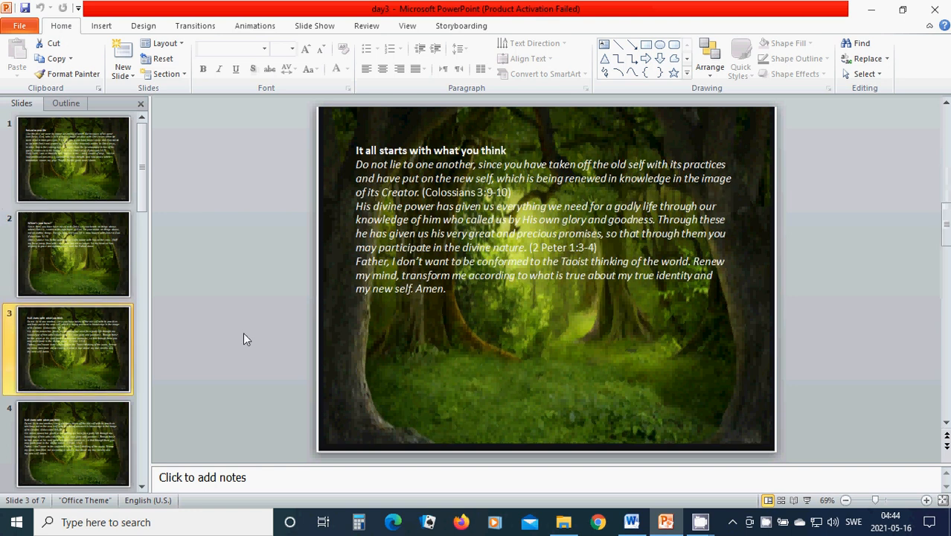
pyautogui.moveTo(226, 316)
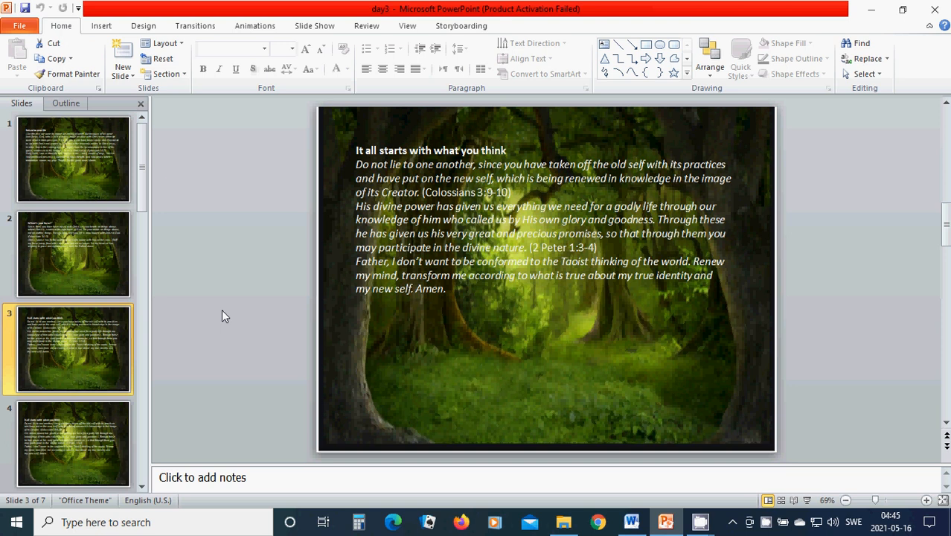
pyautogui.moveTo(270, 413)
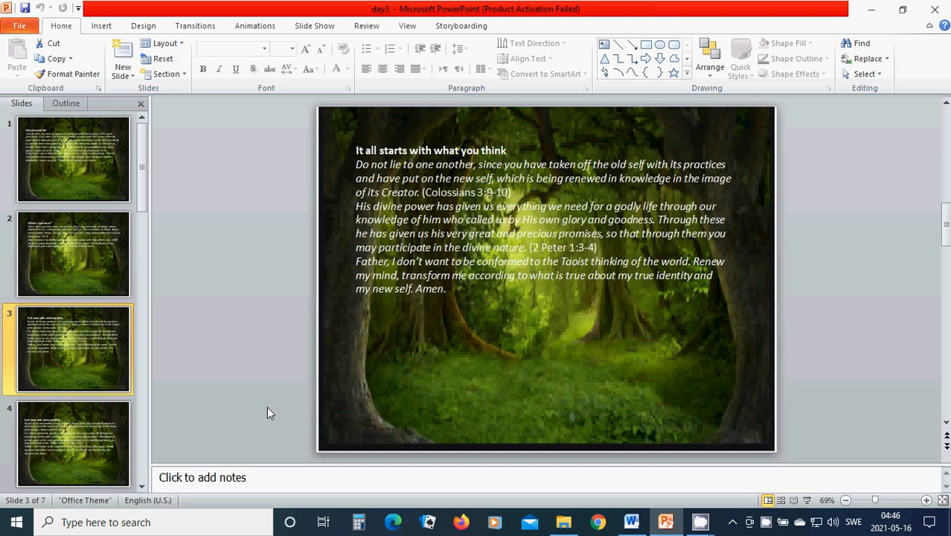
pyautogui.moveTo(206, 368)
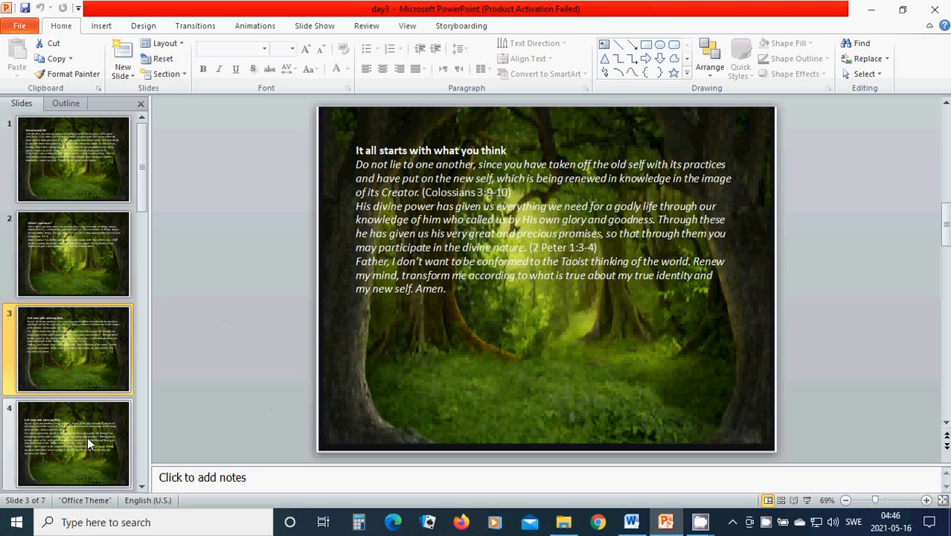
# Display slide 4 with its Colossians and 2 Peter verses
pyautogui.click(74, 442)
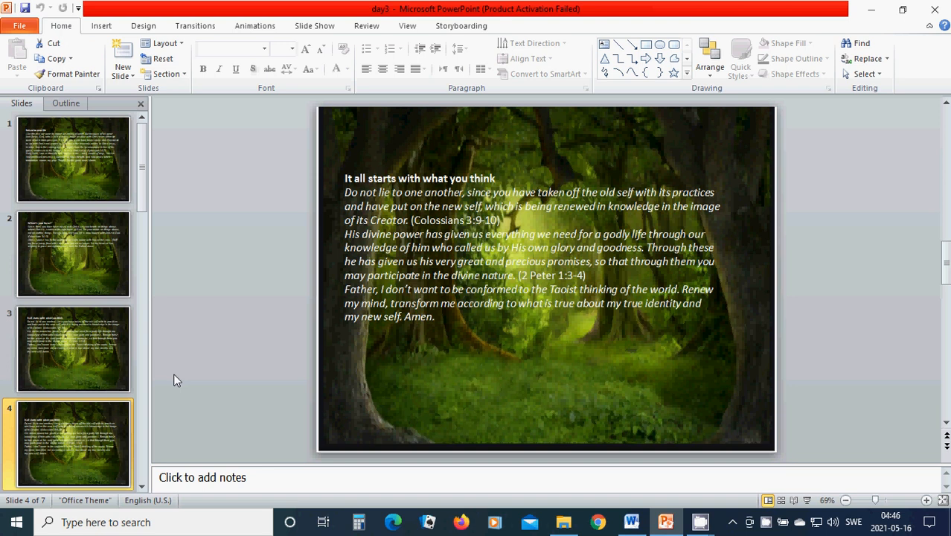
pyautogui.moveTo(131, 444)
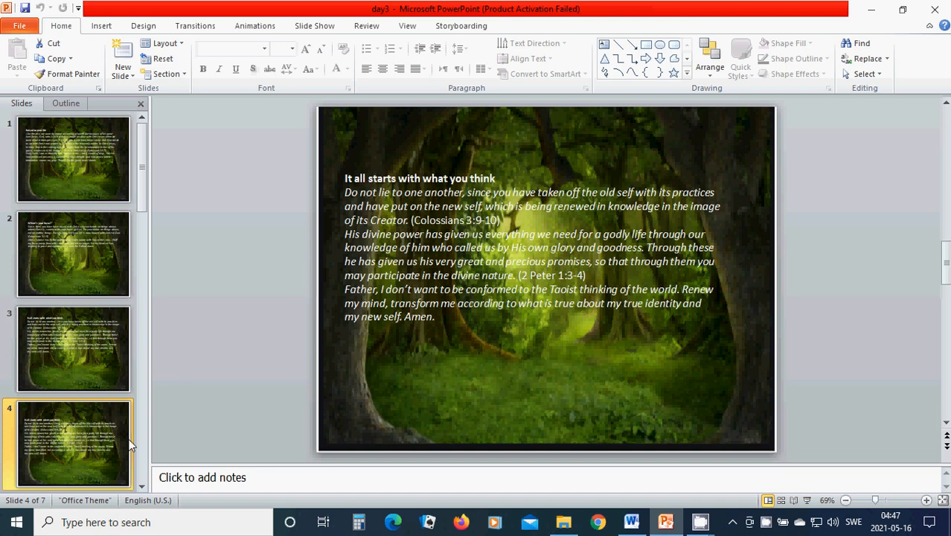
pyautogui.moveTo(93, 370)
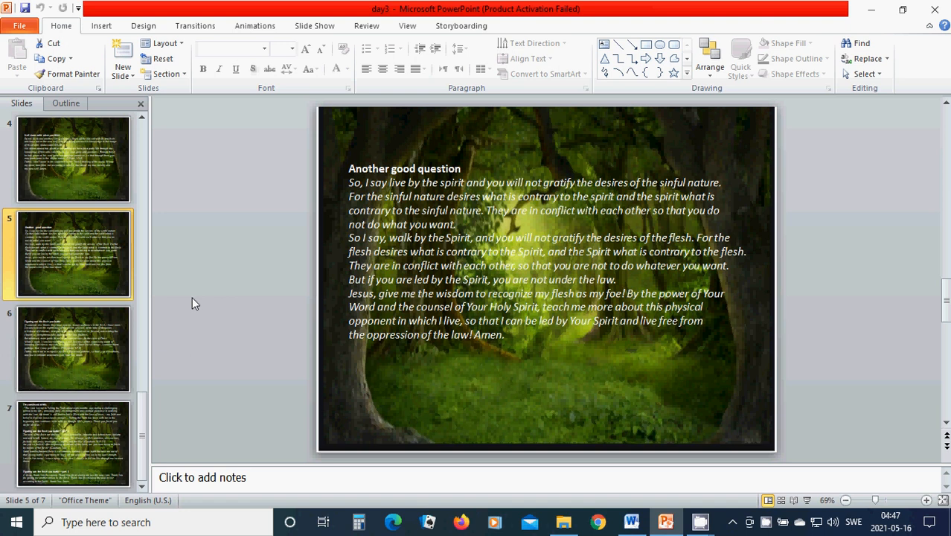
pyautogui.moveTo(298, 359)
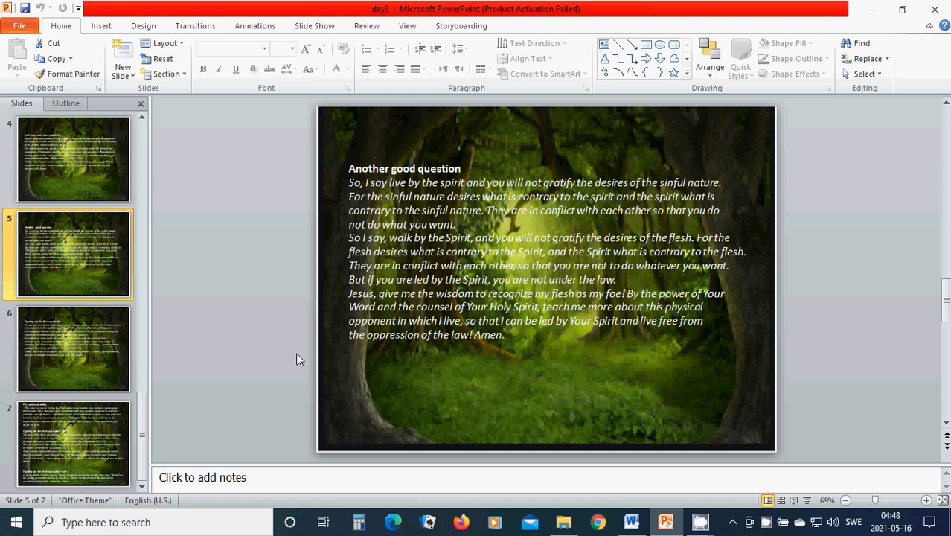
pyautogui.moveTo(290, 366)
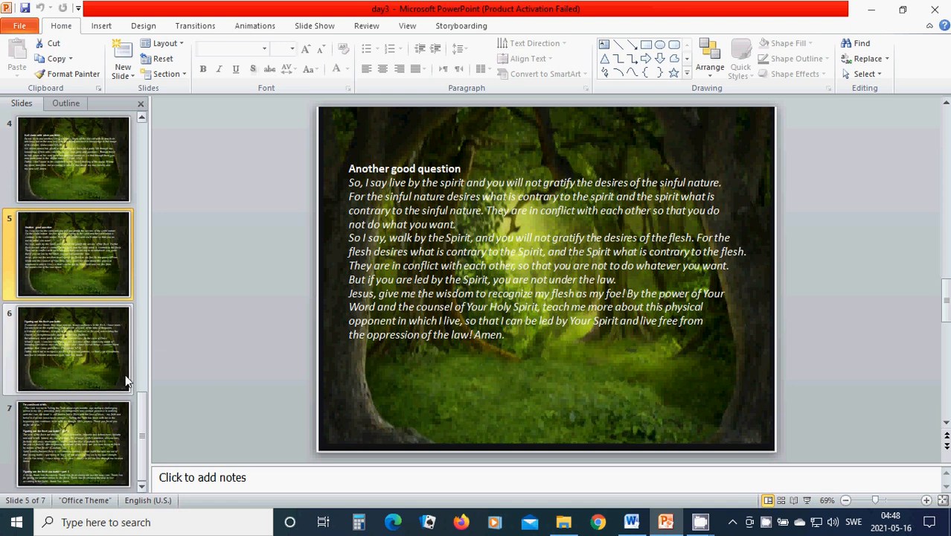
# View slide 6, 'Figuring out the flesh you battle', then final slide 7, 'I'm convinced of this'
pyautogui.click(74, 348)
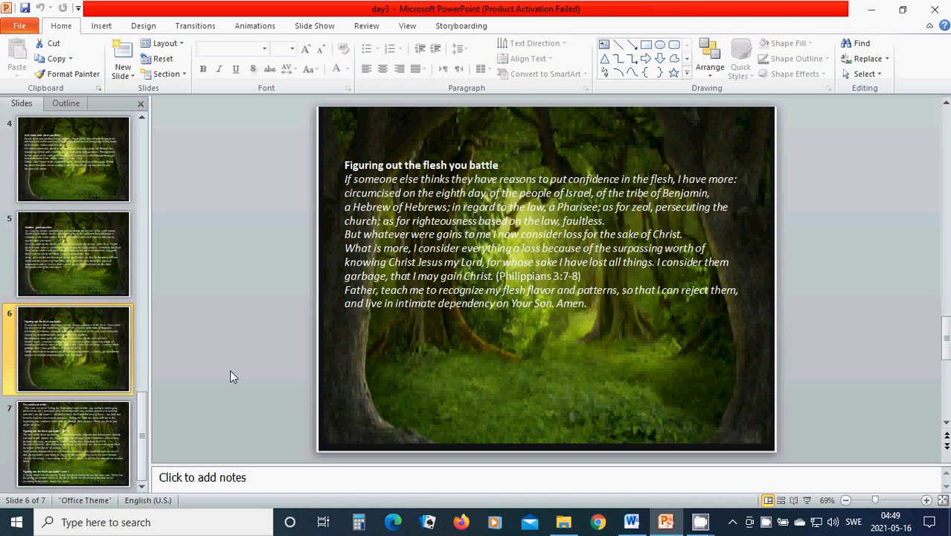
pyautogui.moveTo(276, 393)
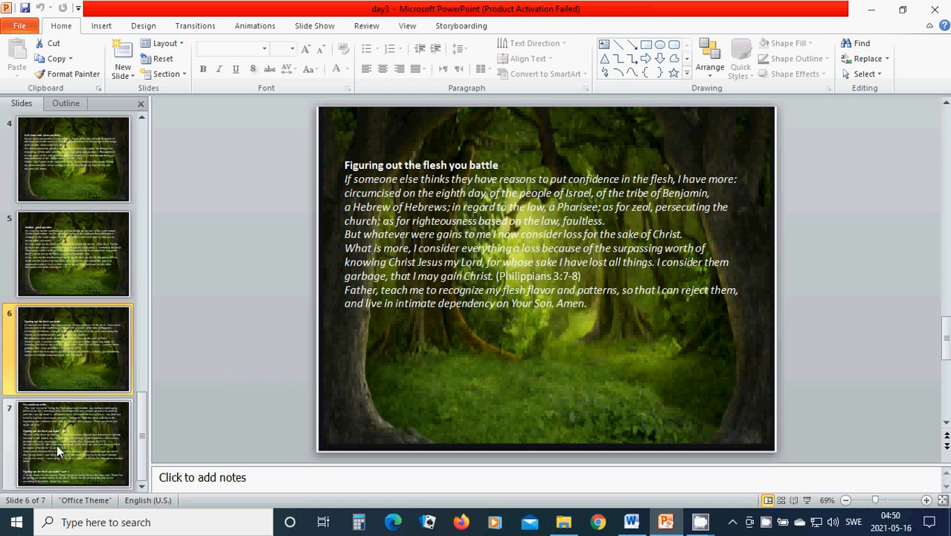
pyautogui.click(73, 442)
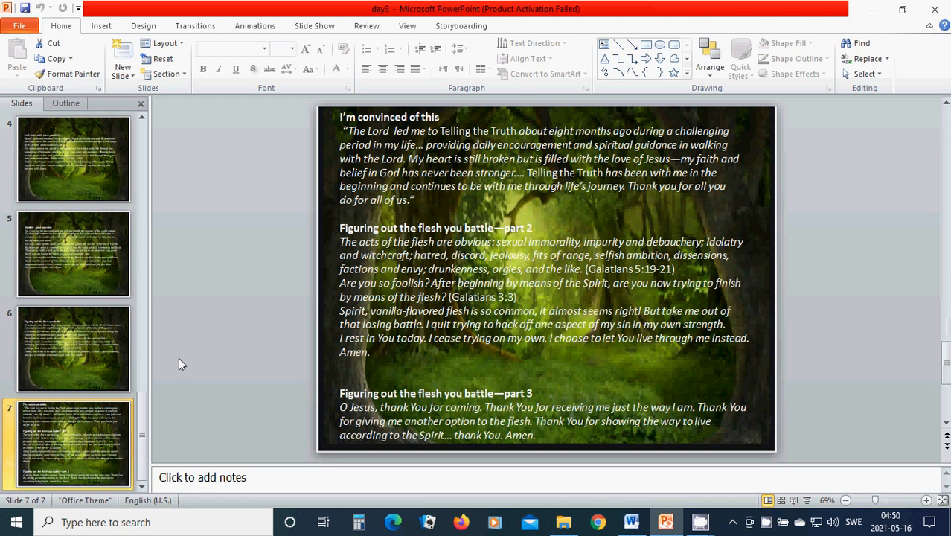